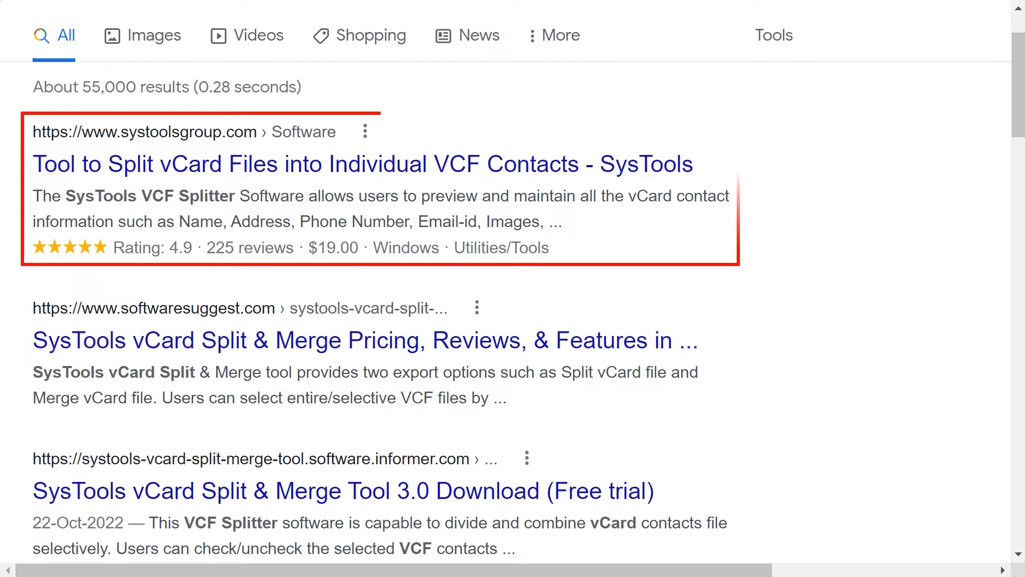
Step: Download the vcard-split-merge.exe installer from the SysTools 'Tool to Split vCard Files' result
{"action": "left_click", "coordinate": [362, 164]}
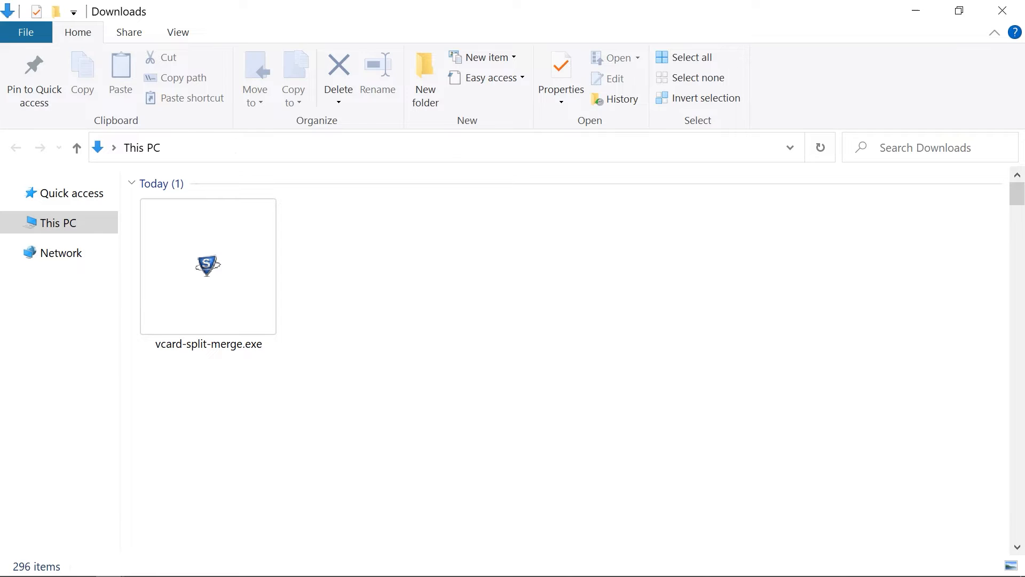
Step: Install from vcard-split-merge.exe into the default folder, keeping desktop and Quick Launch icons
{"action": "double_click", "coordinate": [207, 266]}
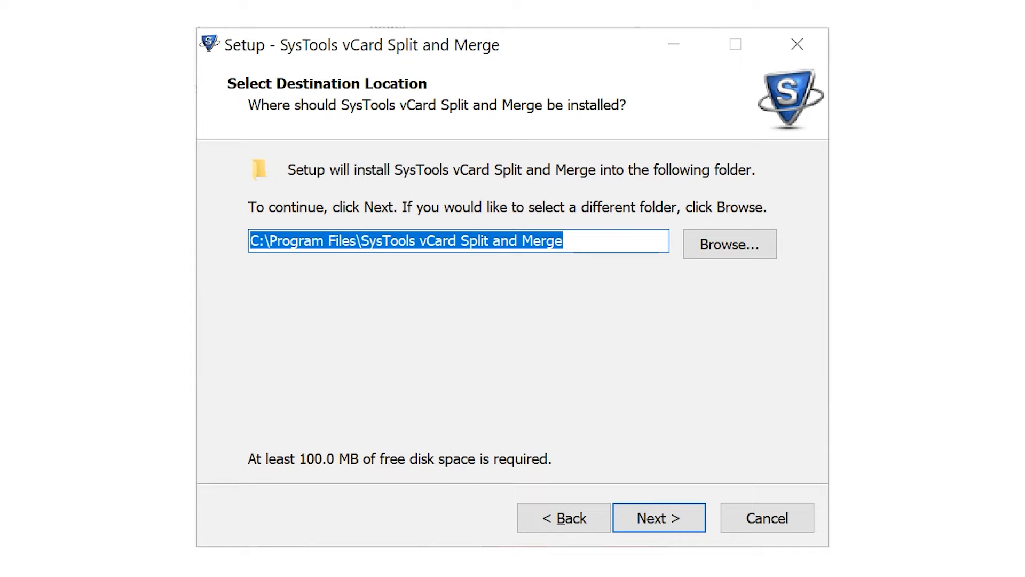
{"action": "left_click", "coordinate": [659, 517]}
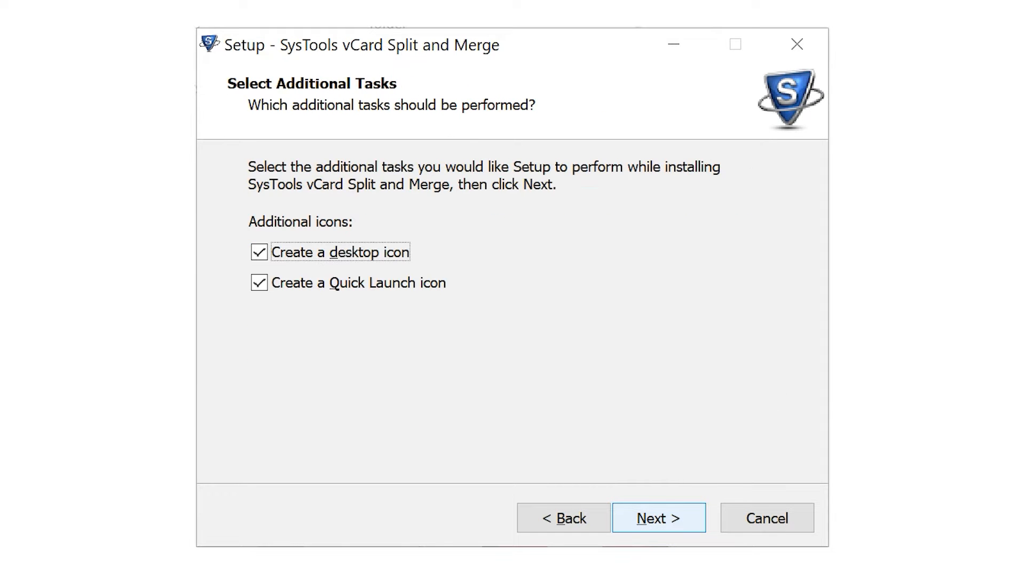
{"action": "left_click", "coordinate": [659, 517]}
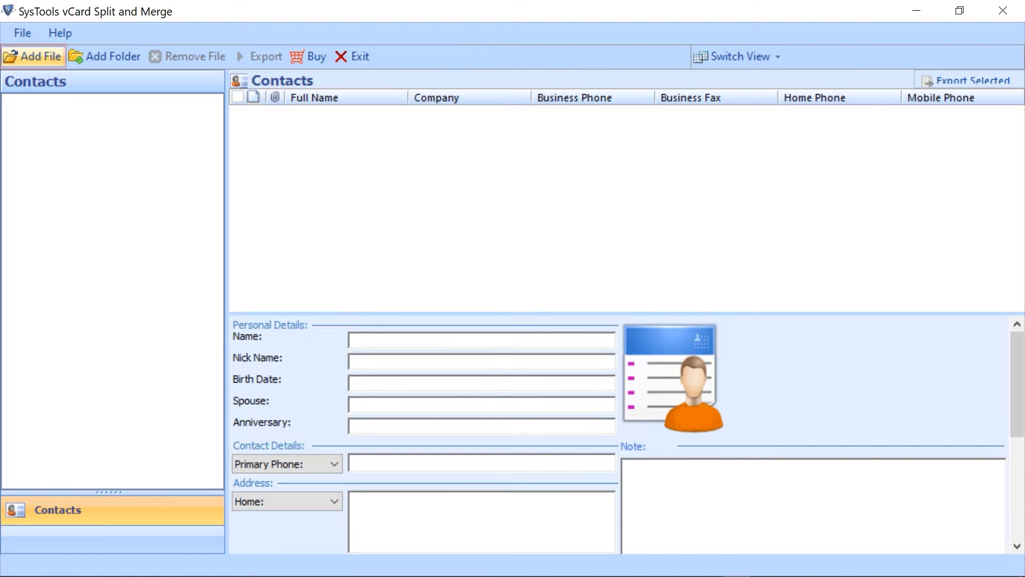
Step: Add Contact.vcf from the VCF Files folder and show its 10 contacts in the tree
{"action": "left_click", "coordinate": [33, 57]}
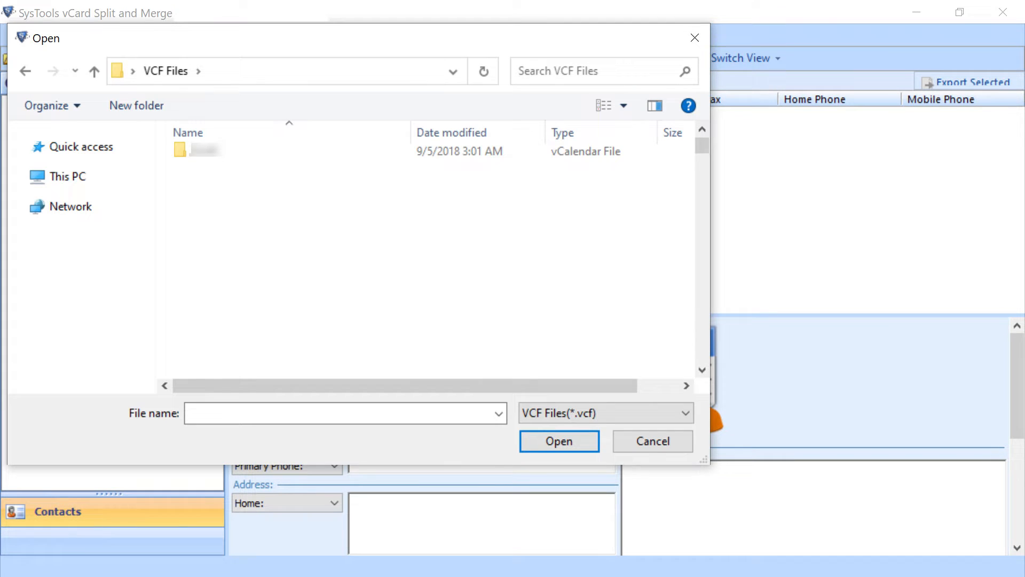
{"action": "left_click", "coordinate": [262, 158]}
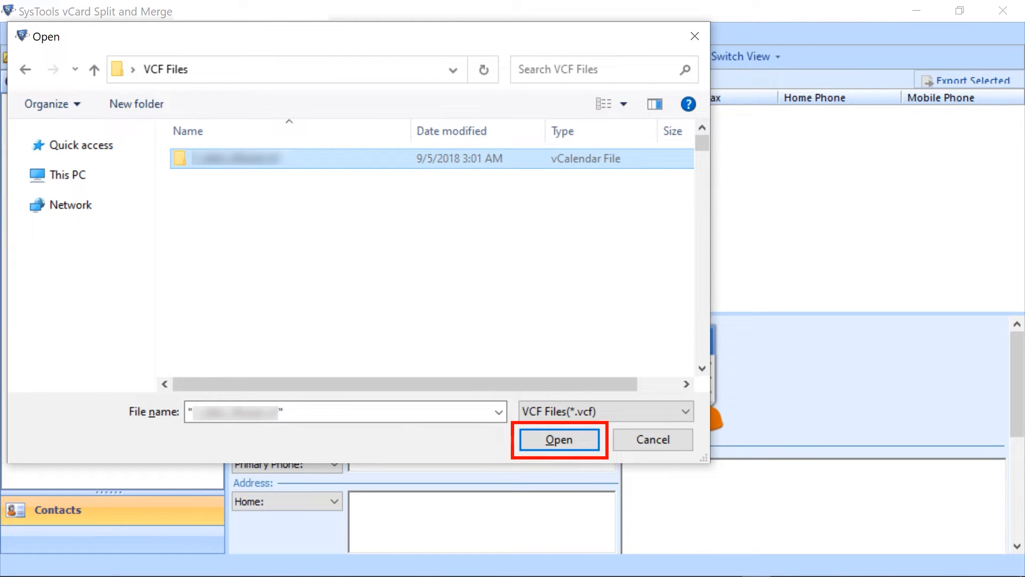
{"action": "left_click", "coordinate": [558, 440]}
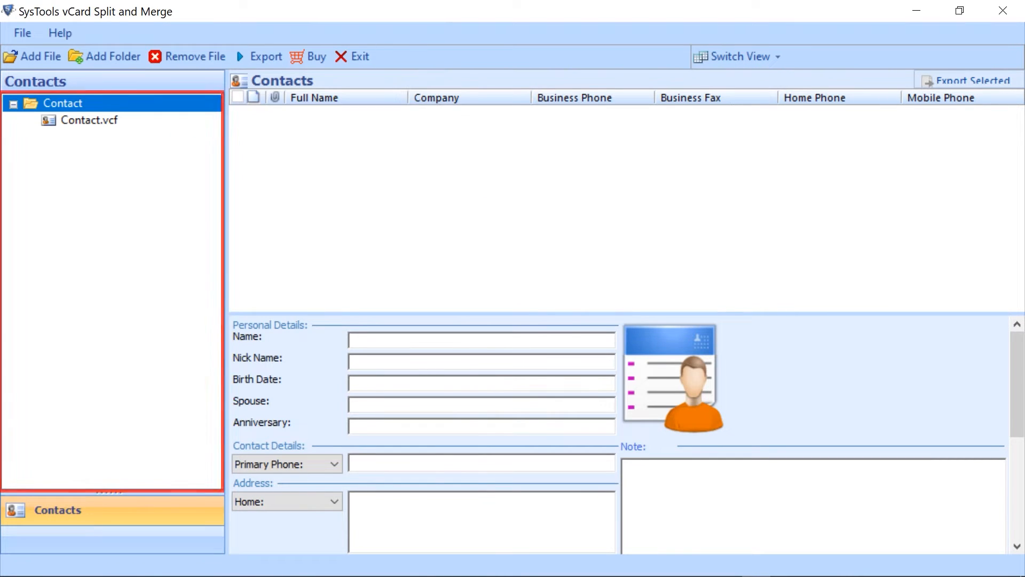
{"action": "left_click", "coordinate": [89, 121]}
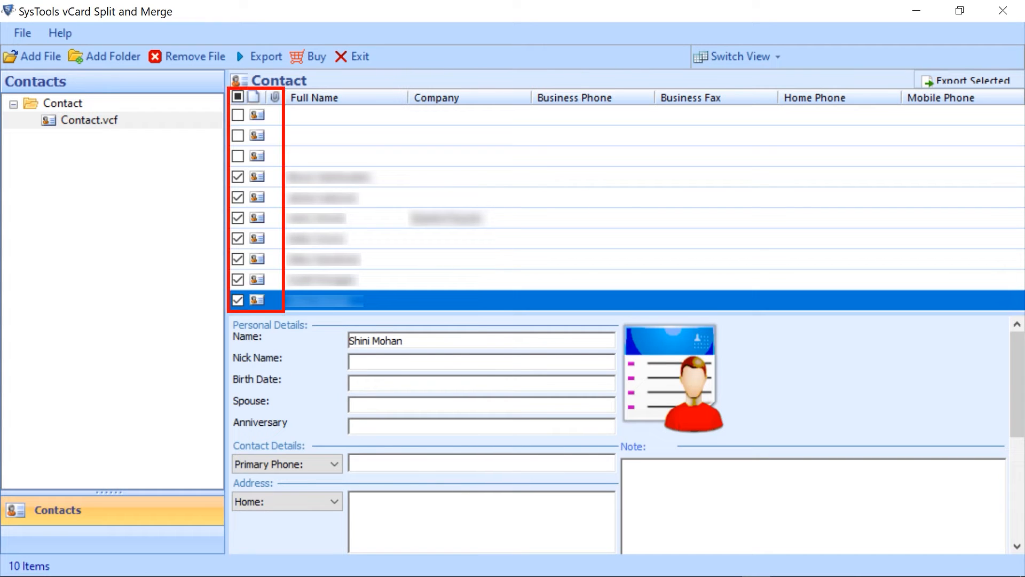
Step: Export the contacts with Split vCard as the export type for Contact.vcf
{"action": "left_click", "coordinate": [263, 57]}
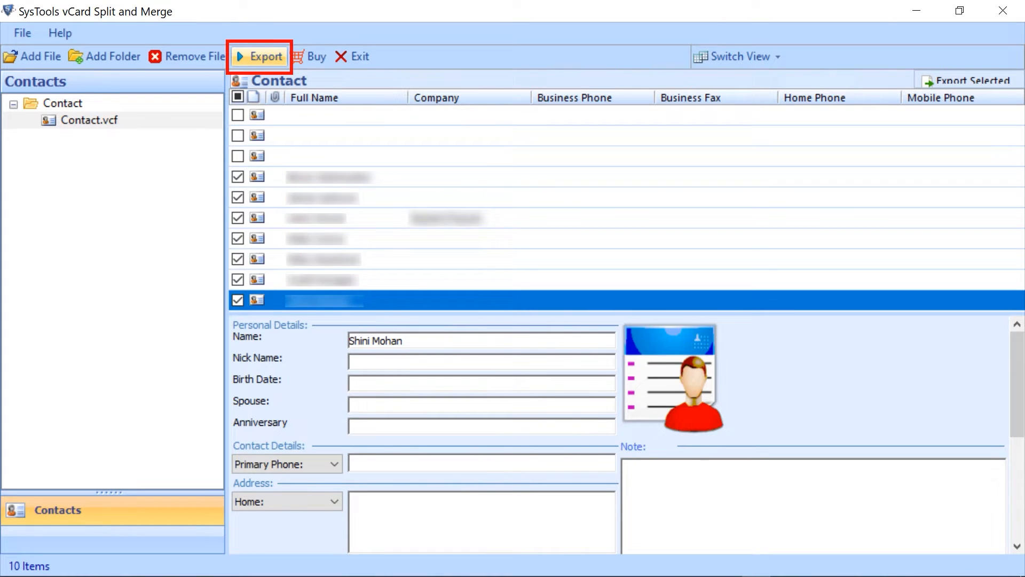
{"action": "left_click", "coordinate": [265, 56]}
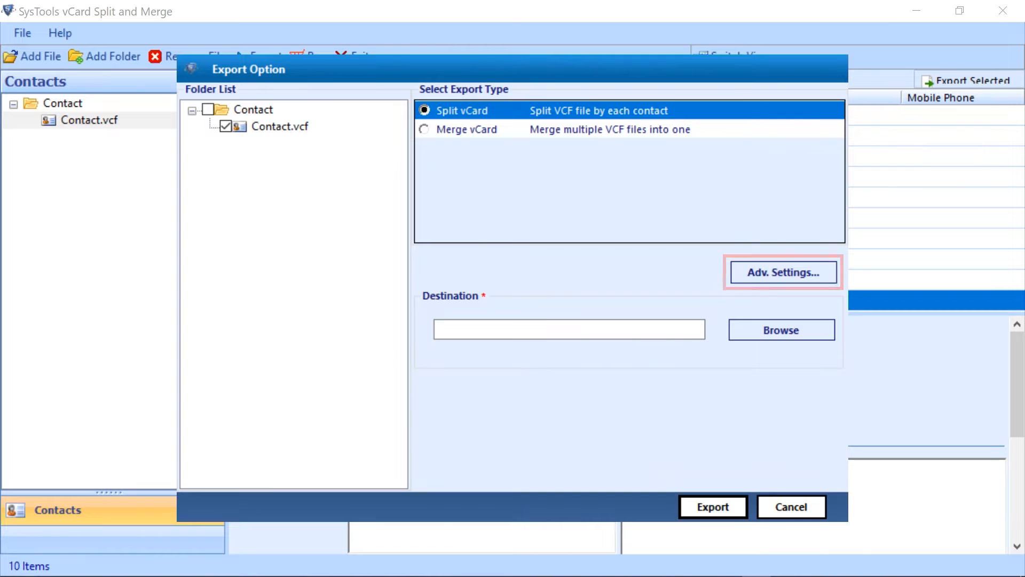
Step: Browse to New folder under Desktop and confirm it as the split output destination
{"action": "left_click", "coordinate": [782, 272]}
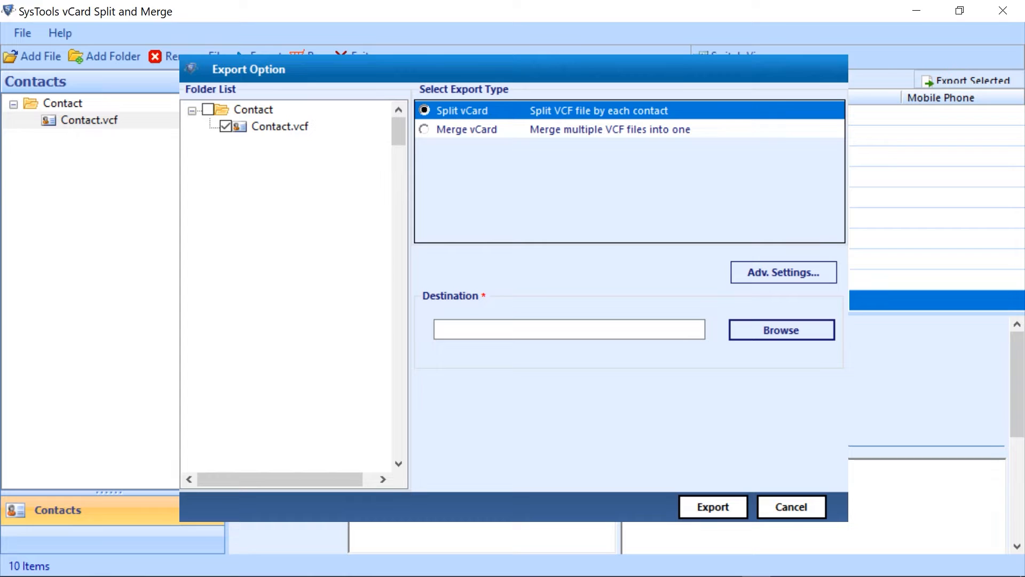
{"action": "left_click", "coordinate": [781, 330]}
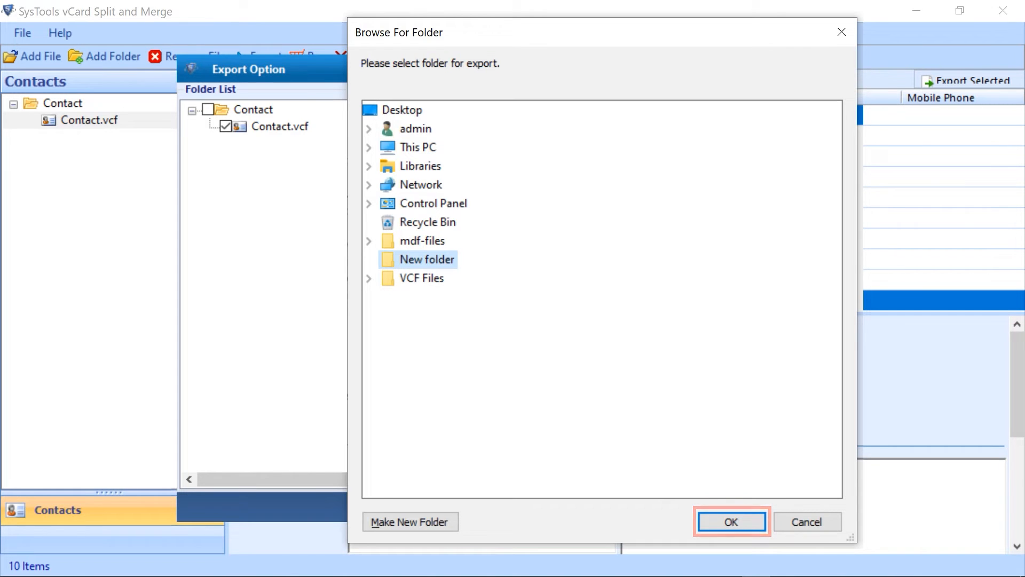
{"action": "left_click", "coordinate": [731, 522]}
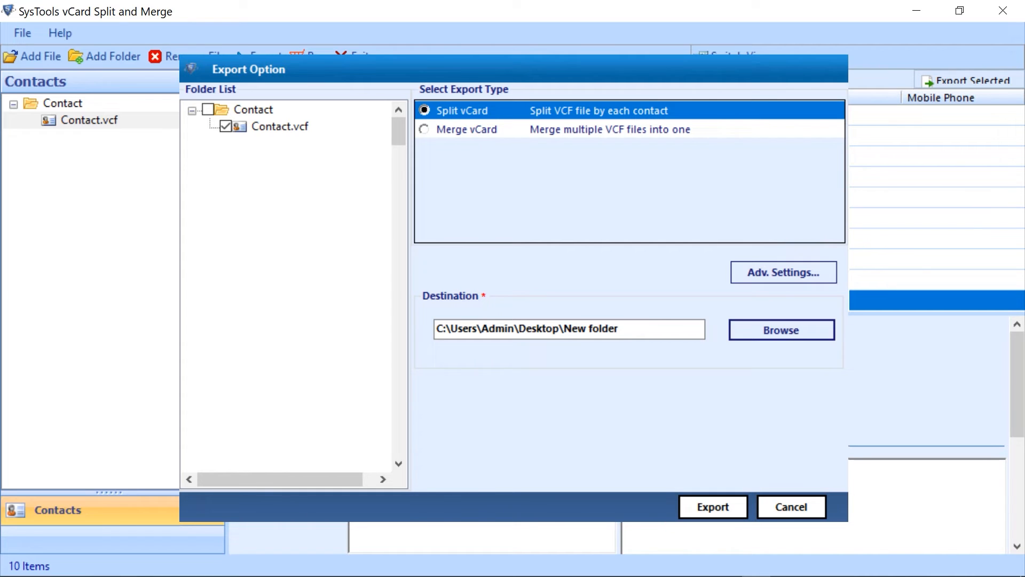
Step: Run the export, producing ten per-contact .vcf files, and acknowledge the completion message
{"action": "left_click", "coordinate": [713, 507]}
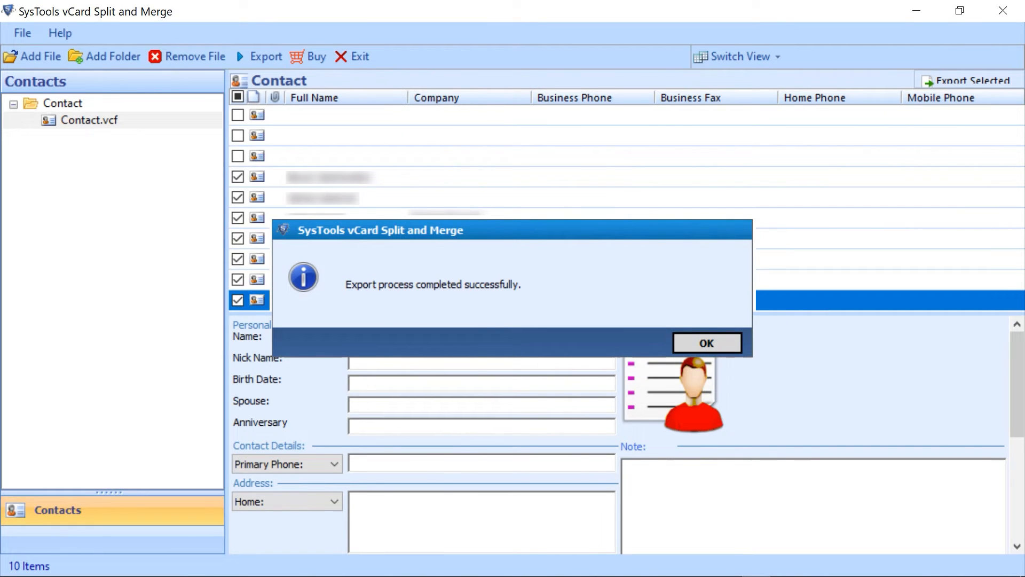
{"action": "left_click", "coordinate": [707, 343]}
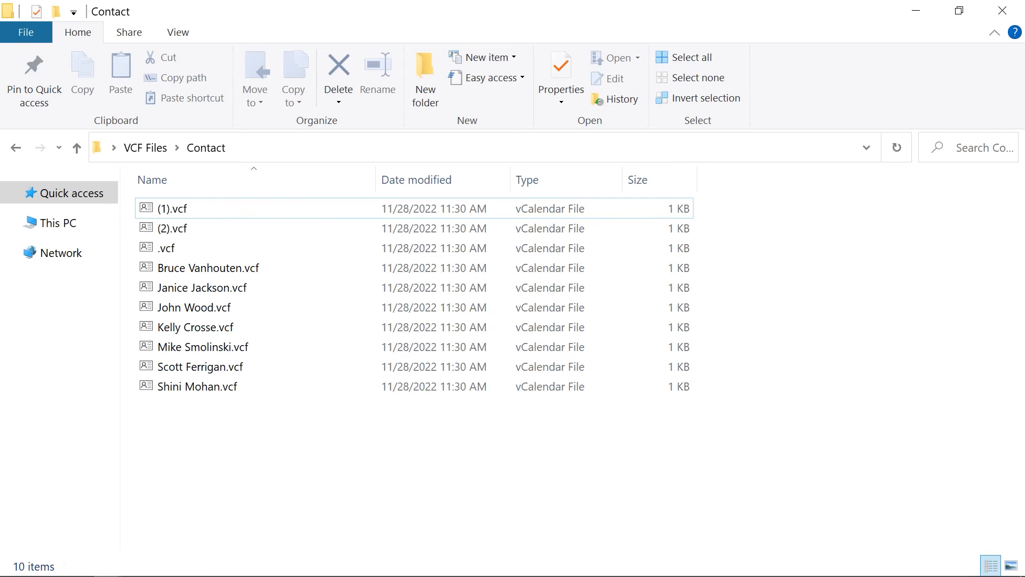